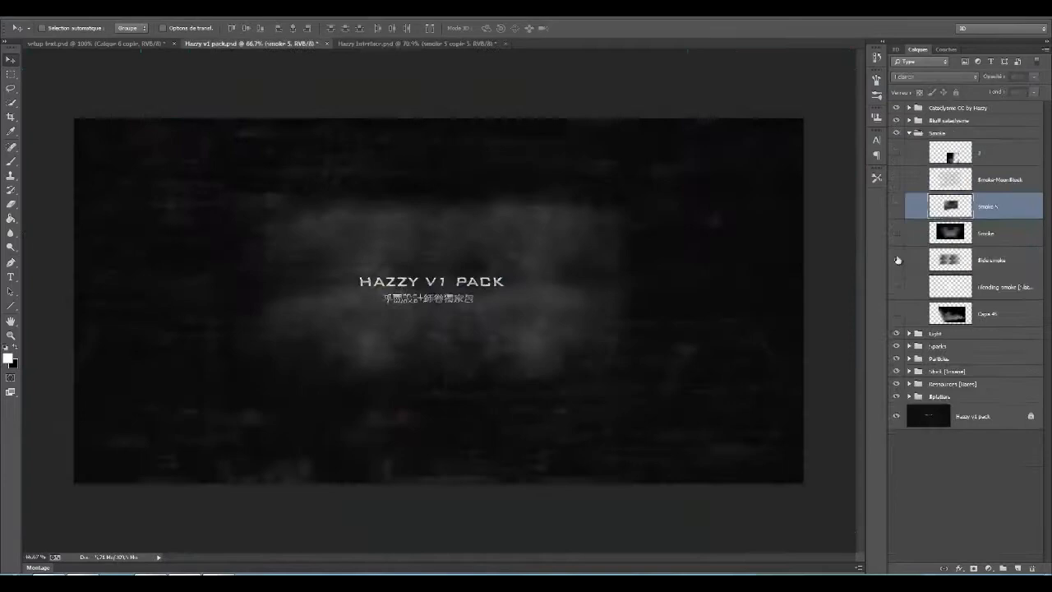
- Switch to the Hazzy Interface.psd document showing the rocky gold-lit banner and emblem
left_click(419, 44)
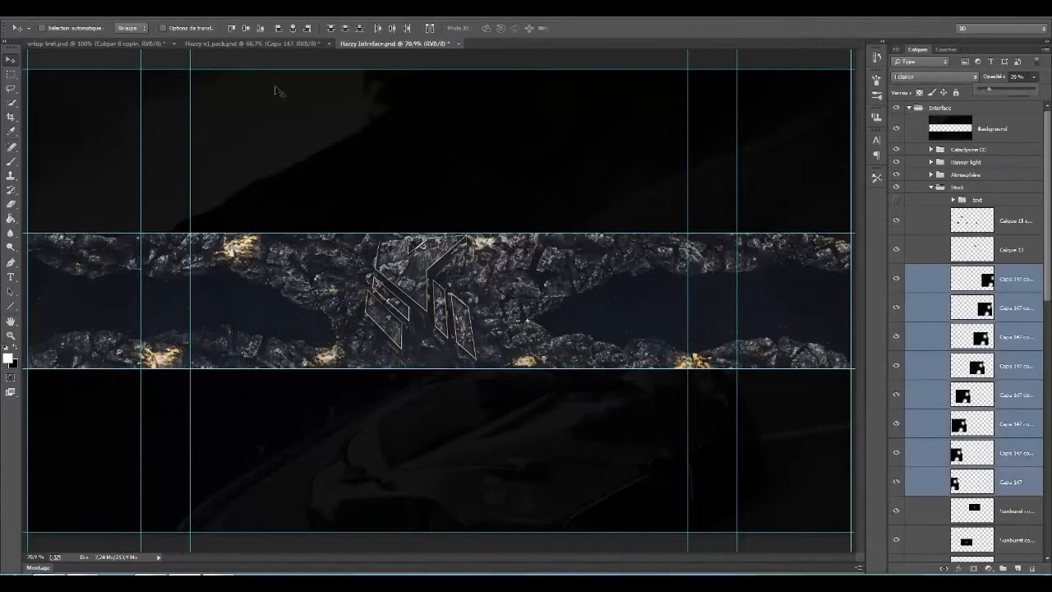
left_click(247, 43)
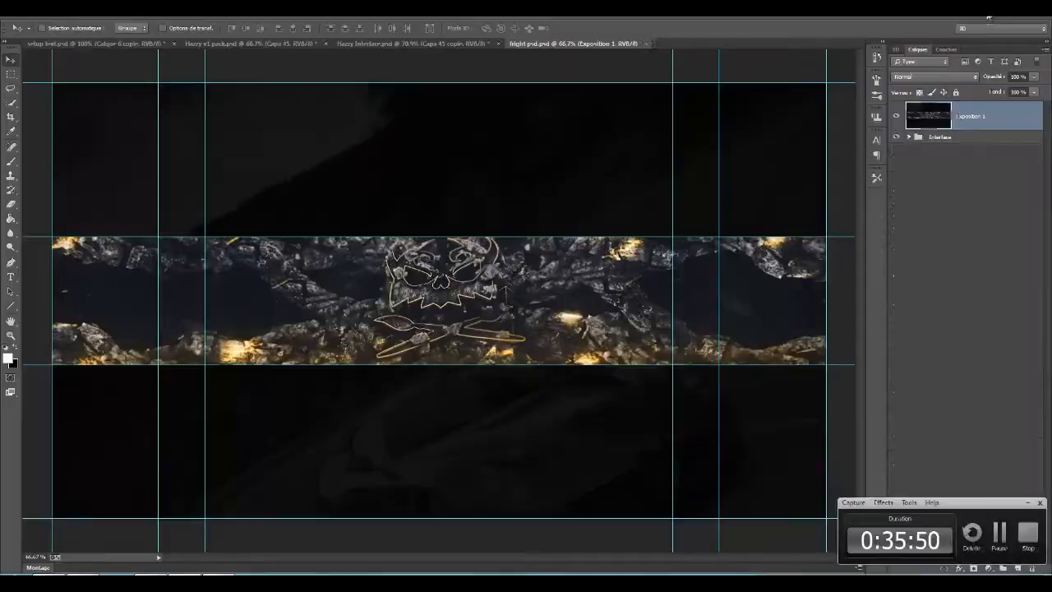
left_click(362, 43)
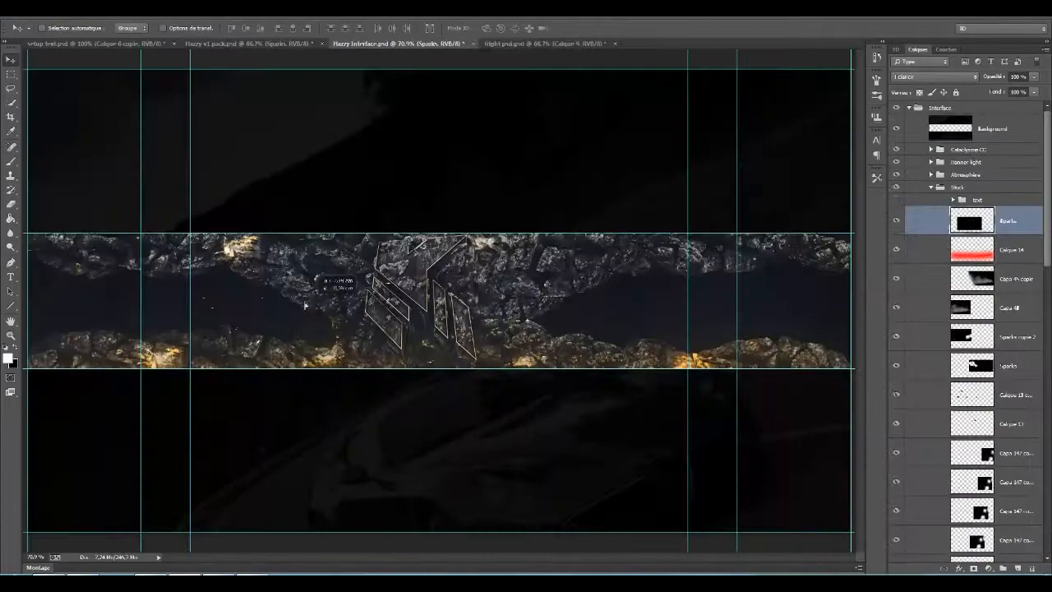